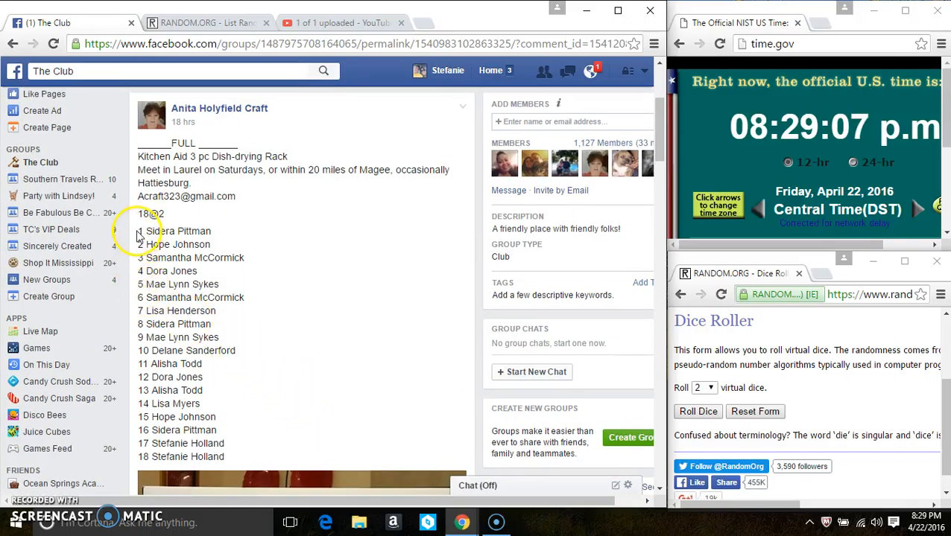
Step: Select the post's numbered list of 18 names and start a comment on the thread
left_click_drag(137, 231, 260, 450)
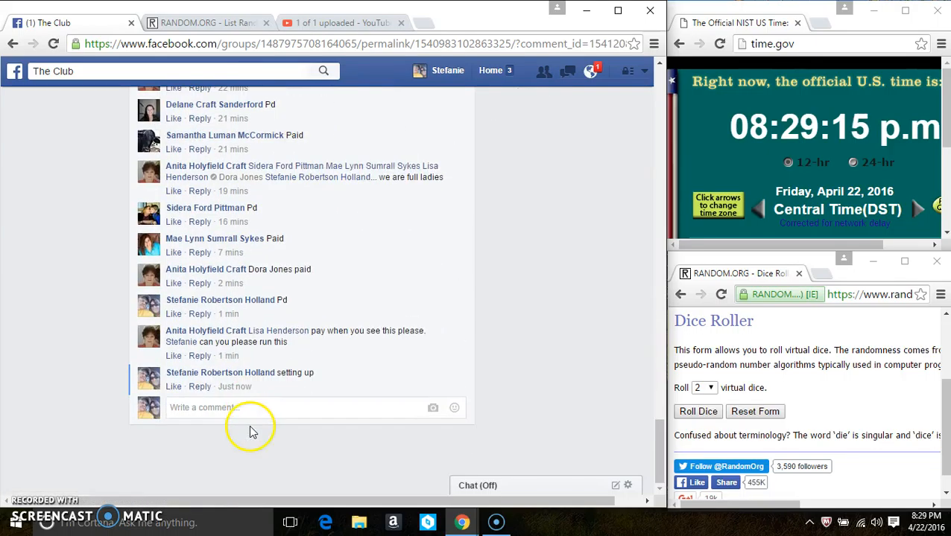
type("lib")
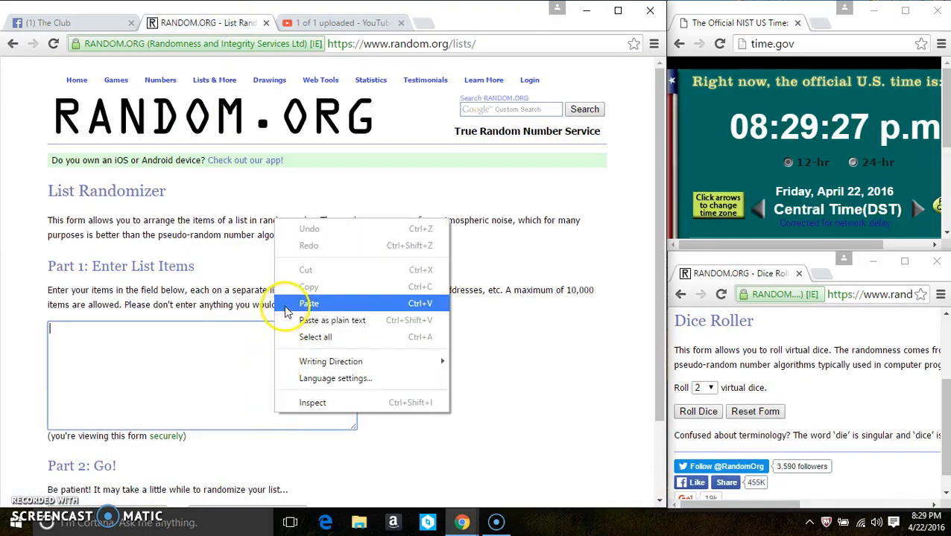
Step: Paste the 18 copied names into the List Randomizer entry box
left_click(307, 304)
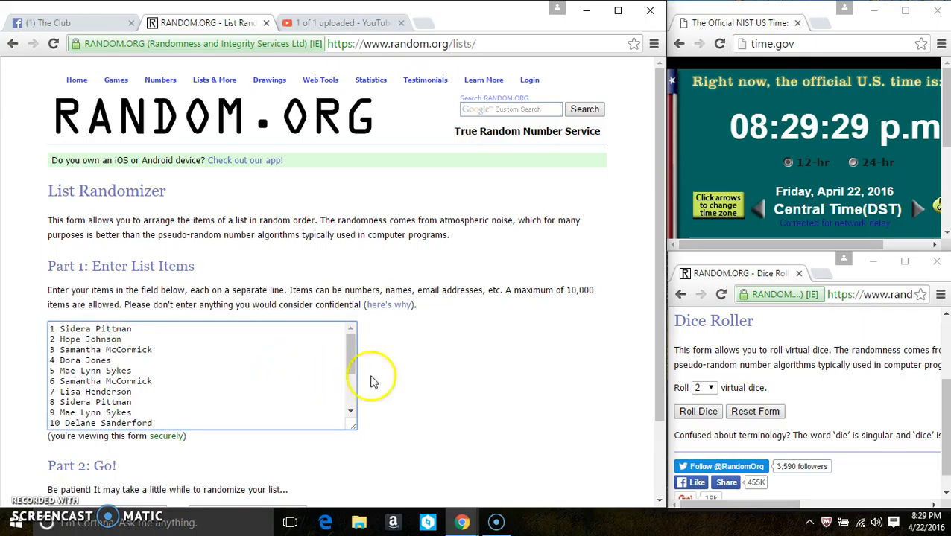
scroll("down", 3)
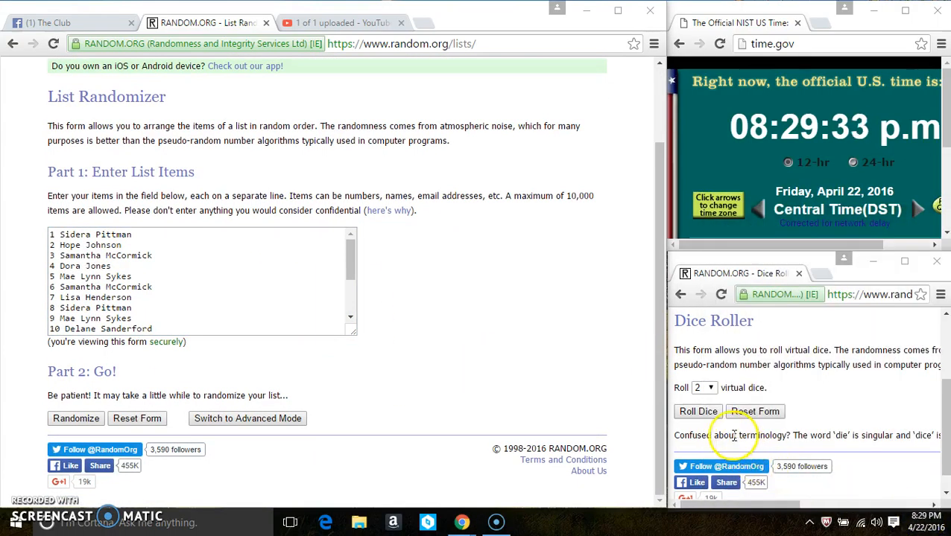
Step: Randomize the 18-name list into a timestamped random order
left_click(698, 412)
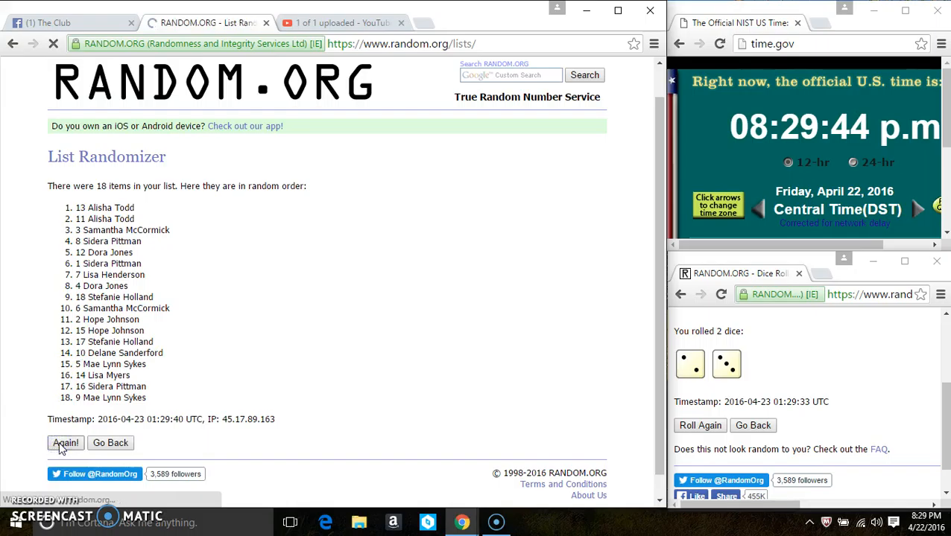
Step: Reshuffle the list with 'Again!' up to a fifth randomization, then return to Facebook
left_click(64, 444)
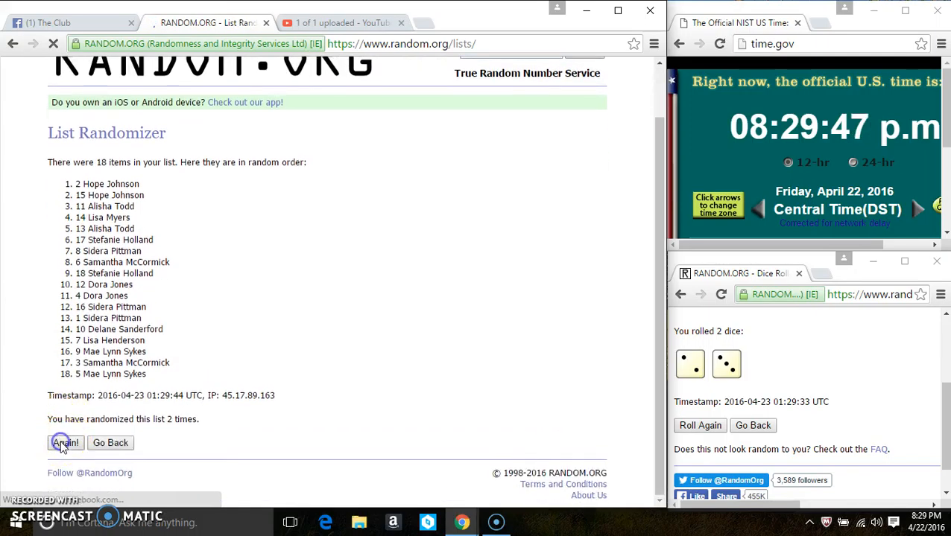
left_click(63, 444)
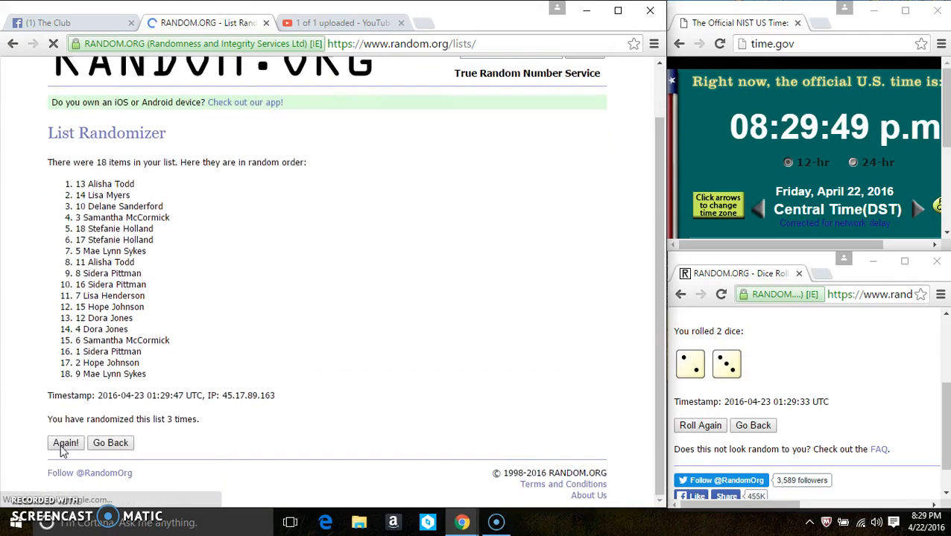
left_click(65, 444)
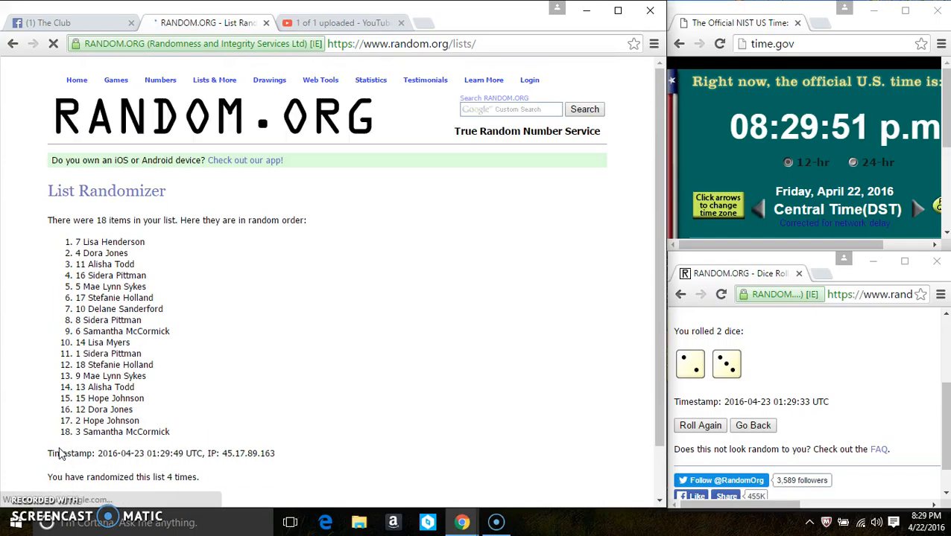
scroll("down", 3)
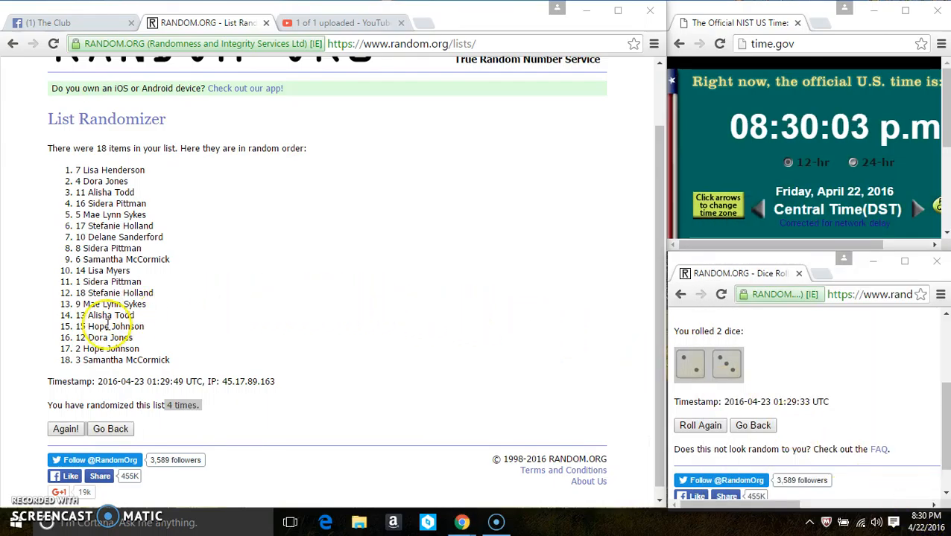
left_click(62, 430)
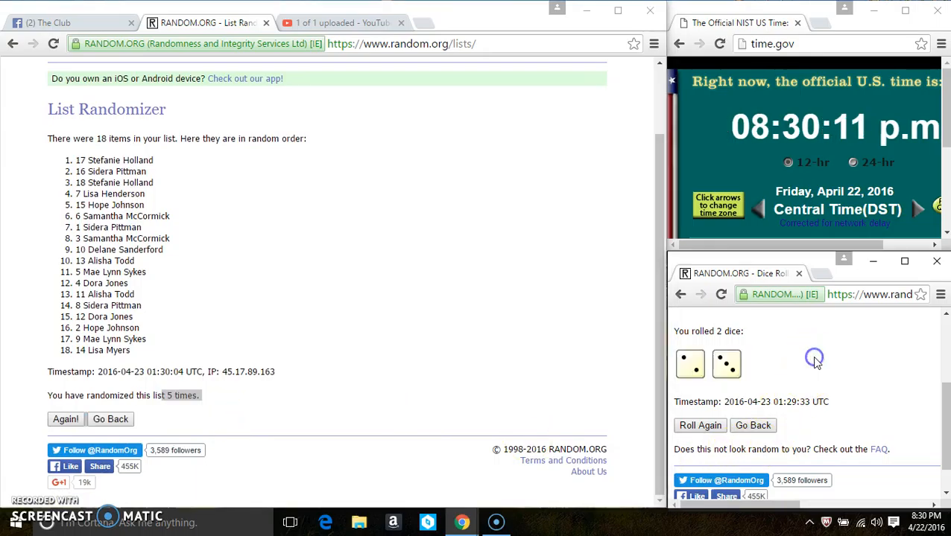
left_click(67, 22)
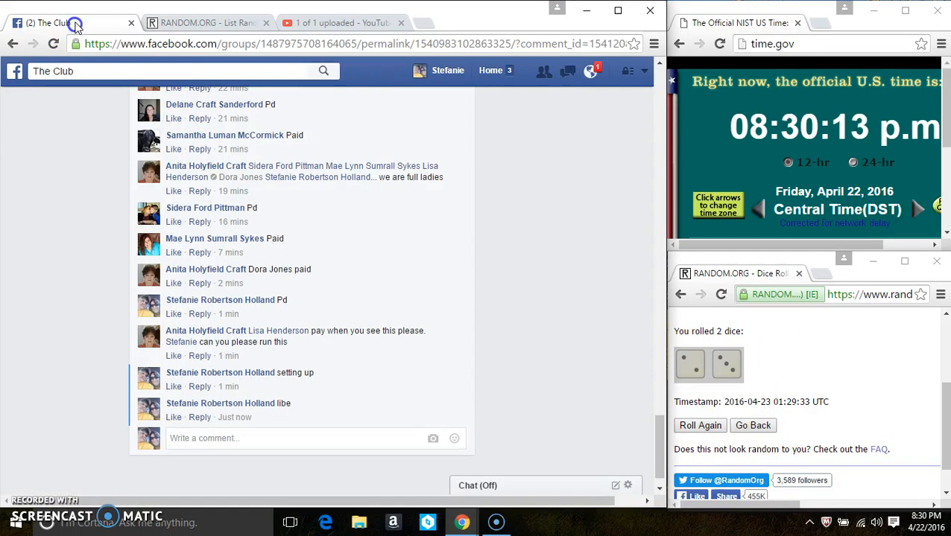
Step: Post a 'done' comment on the giveaway thread
type("done")
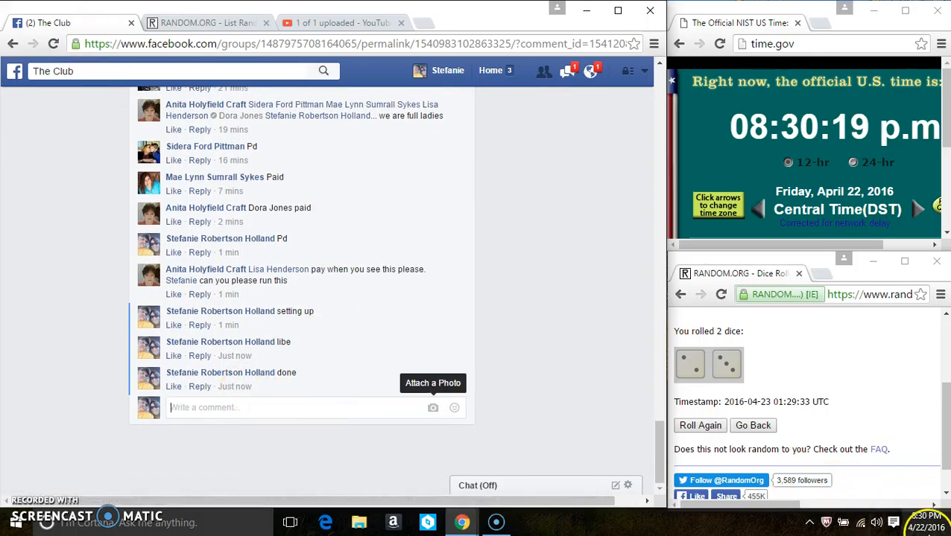
mouse_move(254, 349)
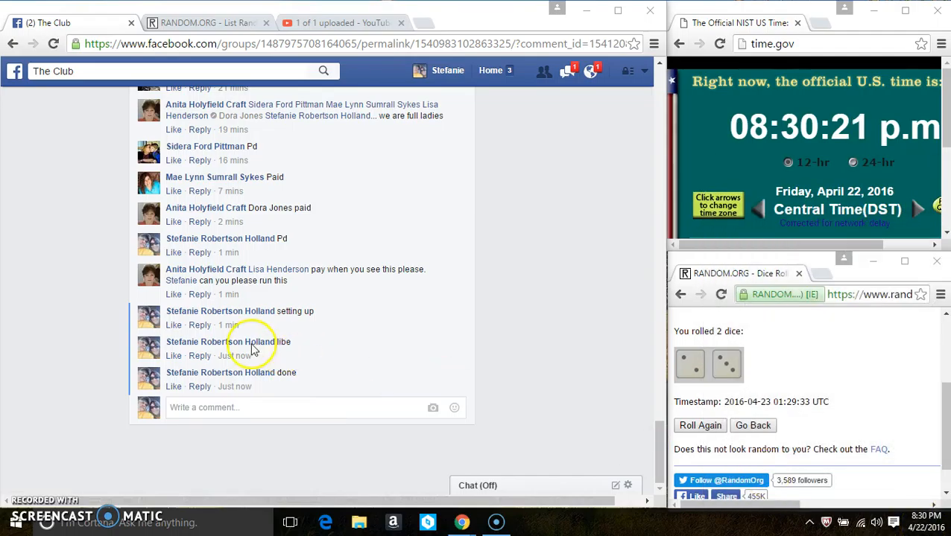